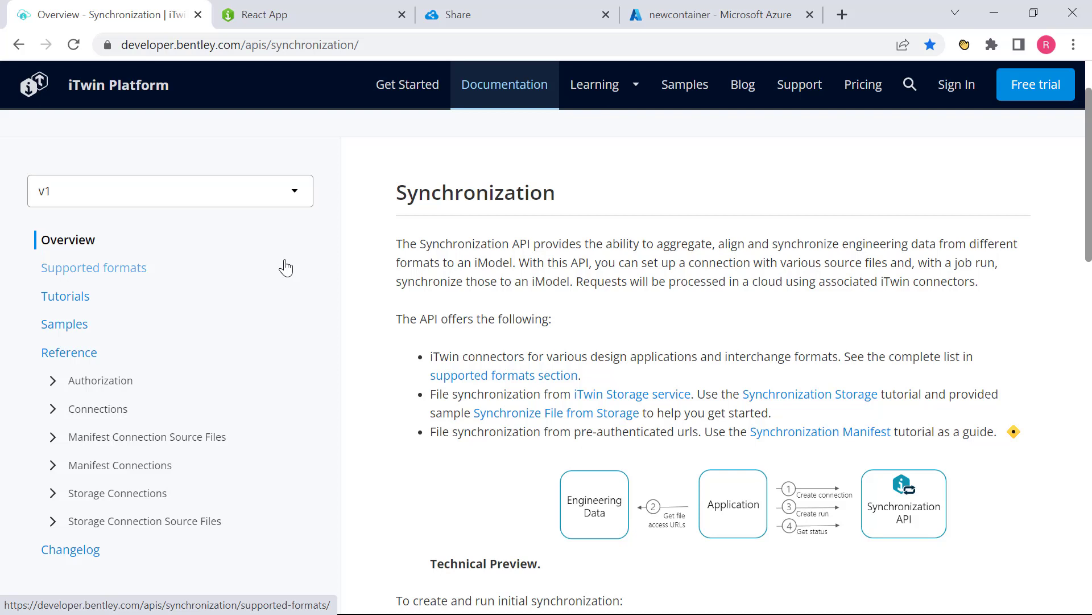
mouse_move(308, 266)
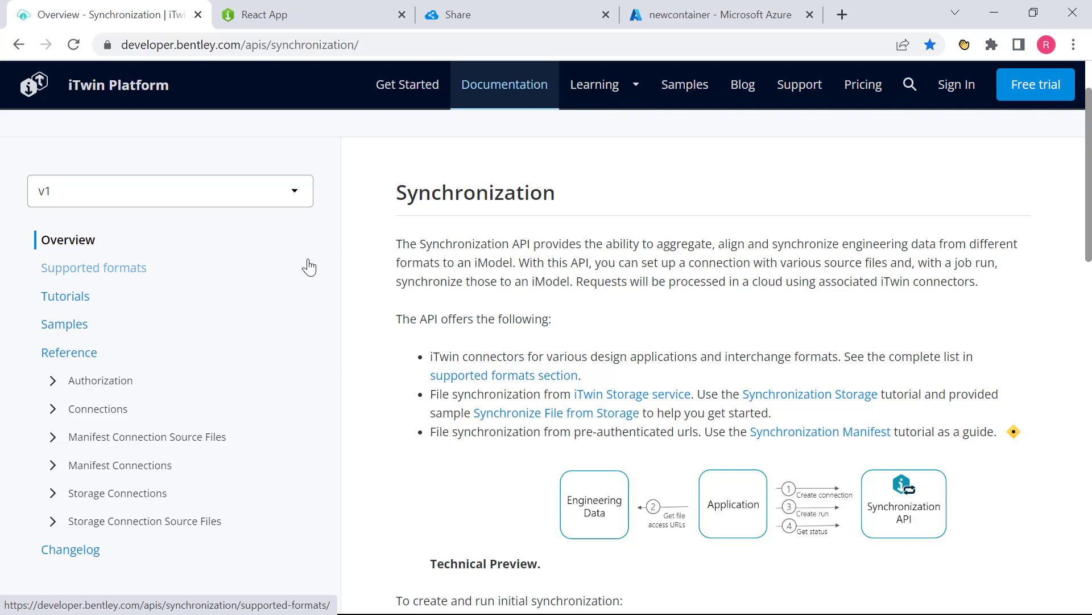
mouse_move(132, 515)
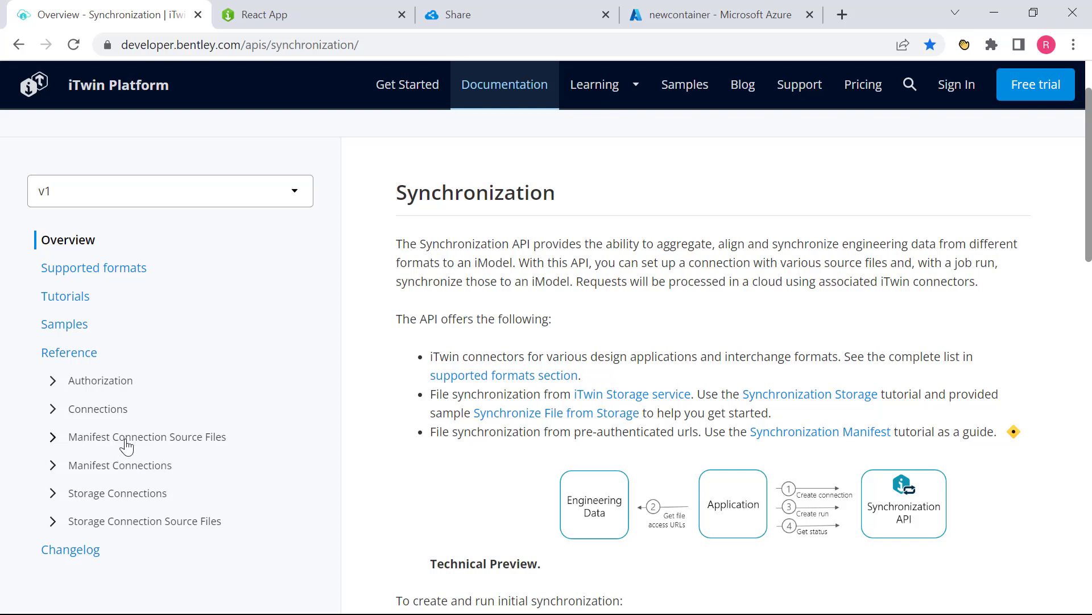
mouse_move(200, 463)
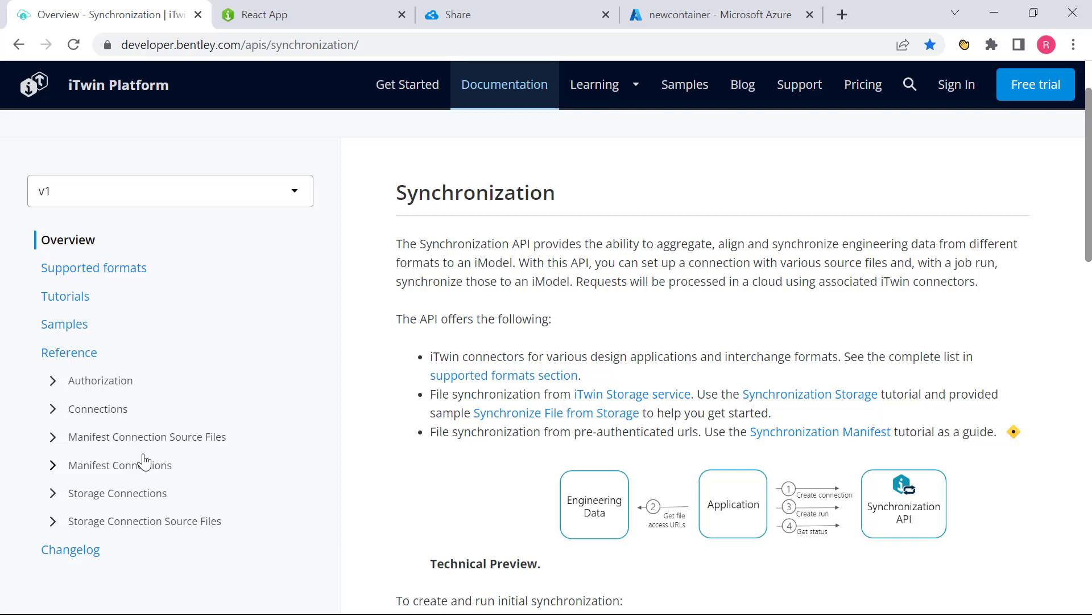
mouse_move(184, 467)
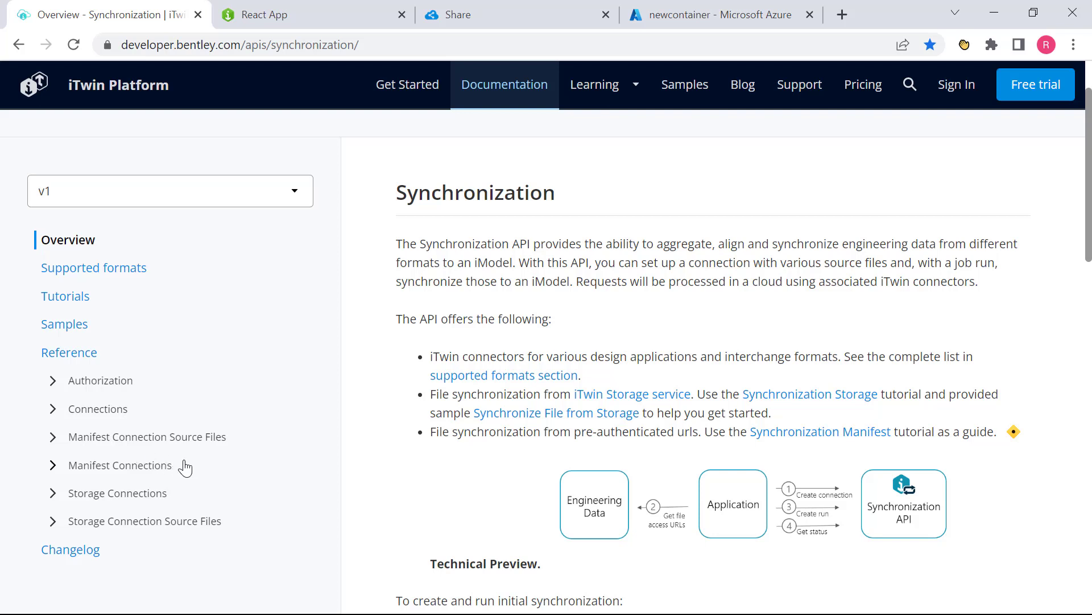
mouse_move(142, 524)
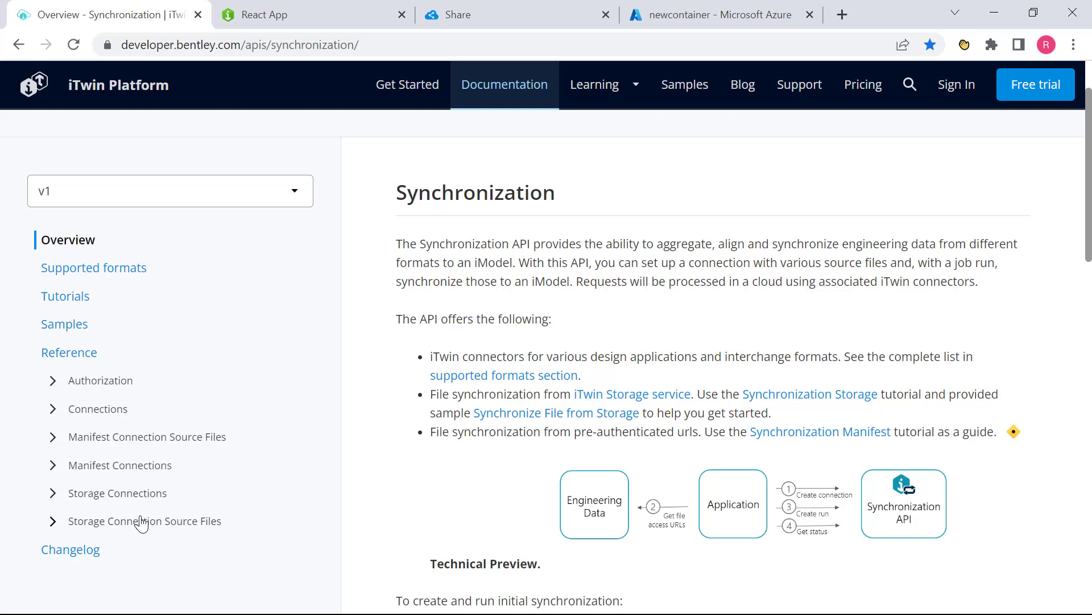
mouse_move(139, 450)
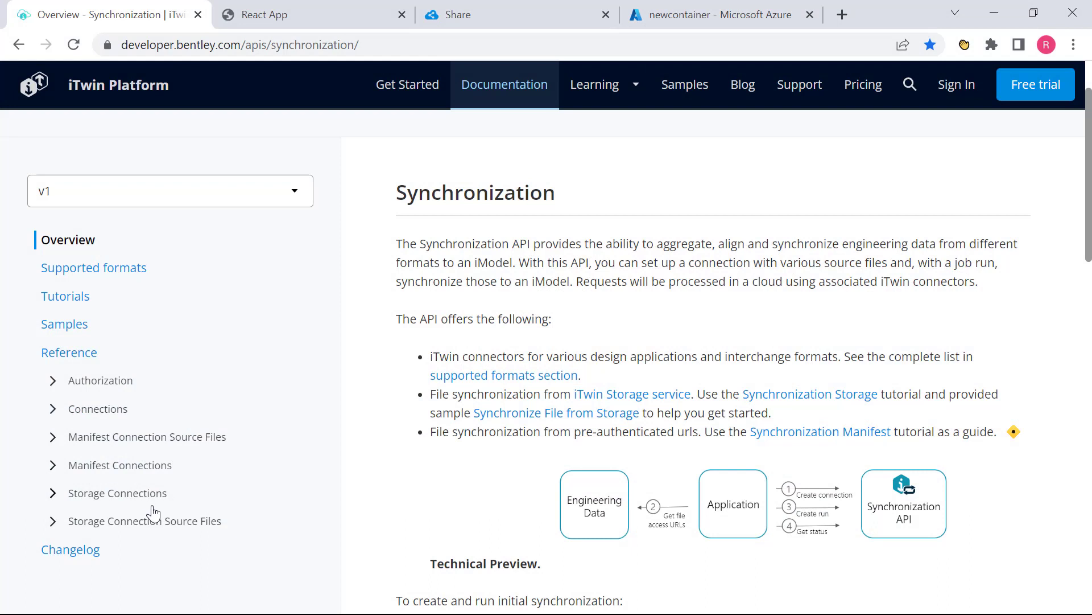
mouse_move(148, 509)
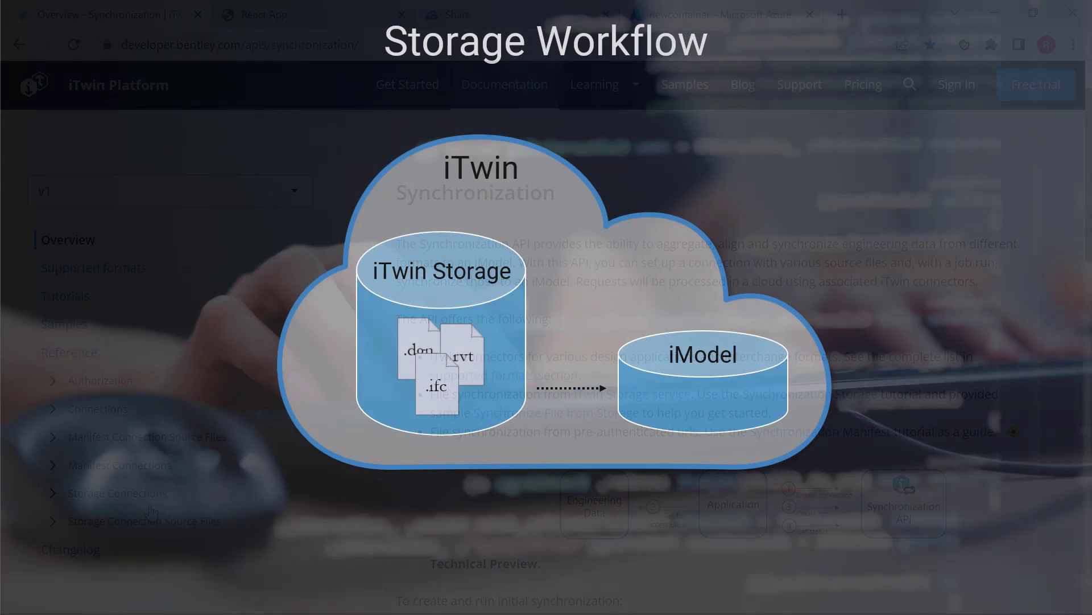
- Switch from the Synchronization API overview to the storage sample app's Synchronized files page
left_click(263, 14)
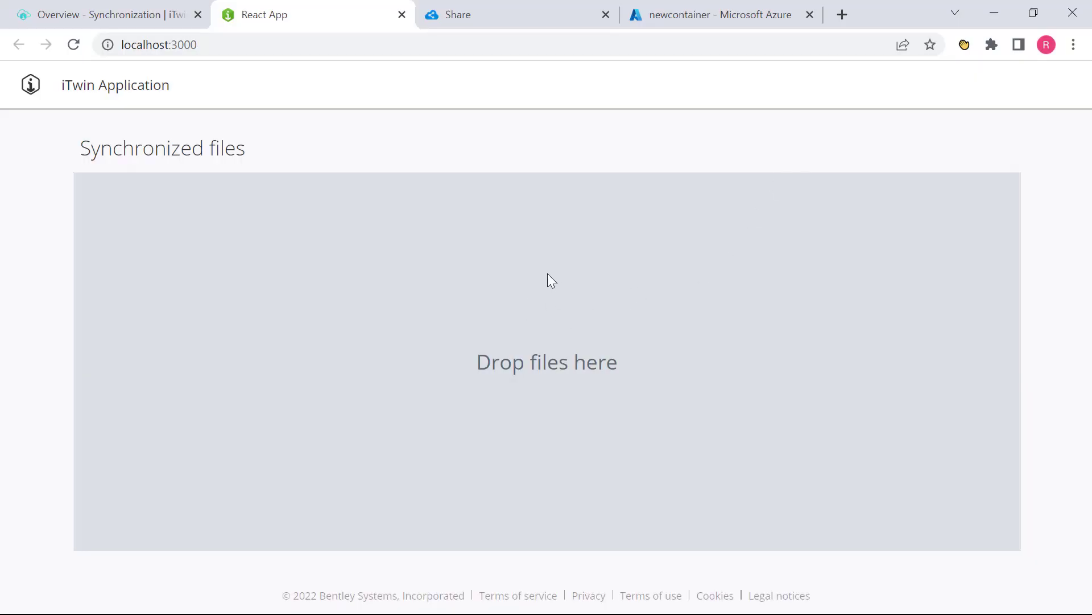
mouse_move(932, 271)
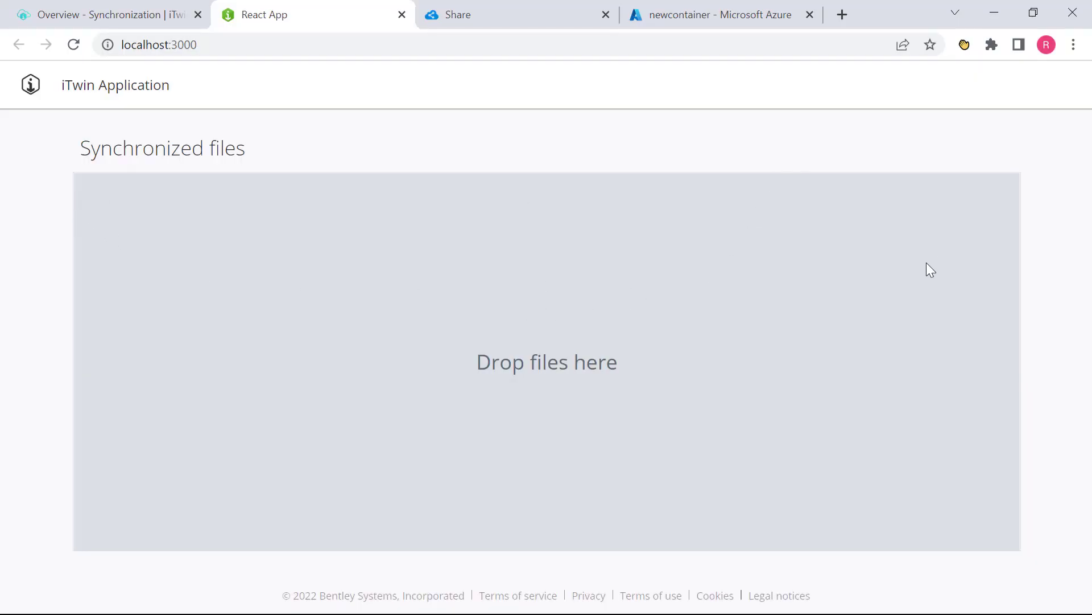
mouse_move(172, 244)
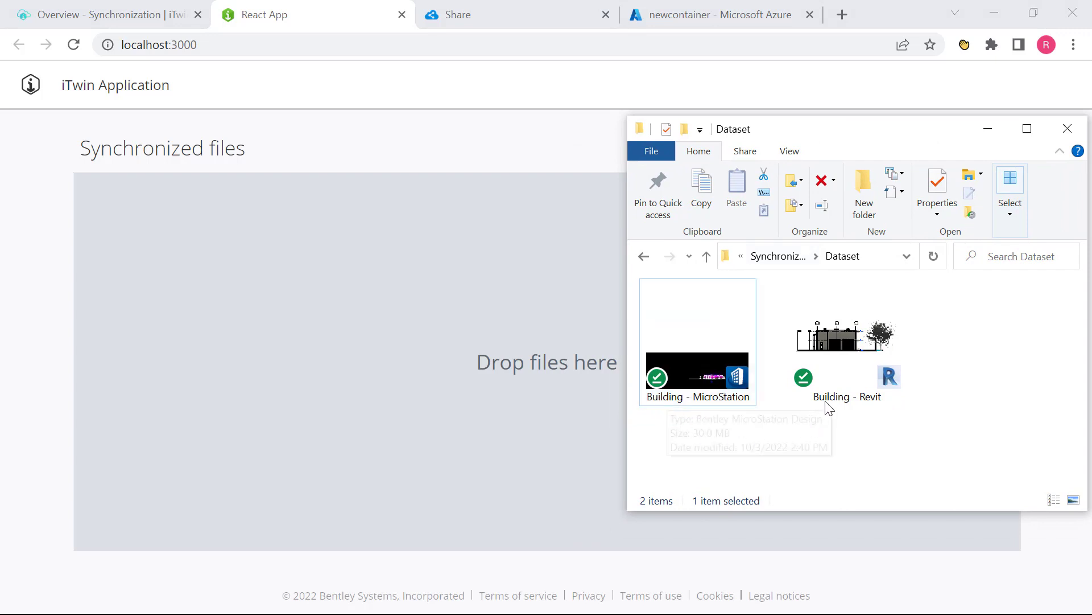
- Select both building files (MicroStation .dgn and Revit .rvt) in the Dataset folder
key("ctrl+a")
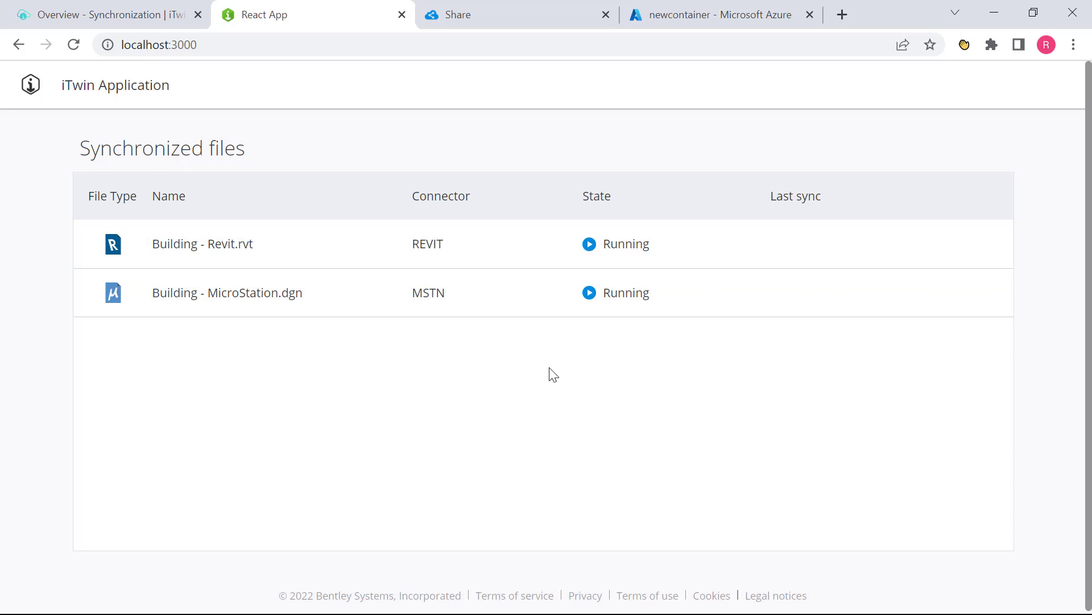
mouse_move(526, 68)
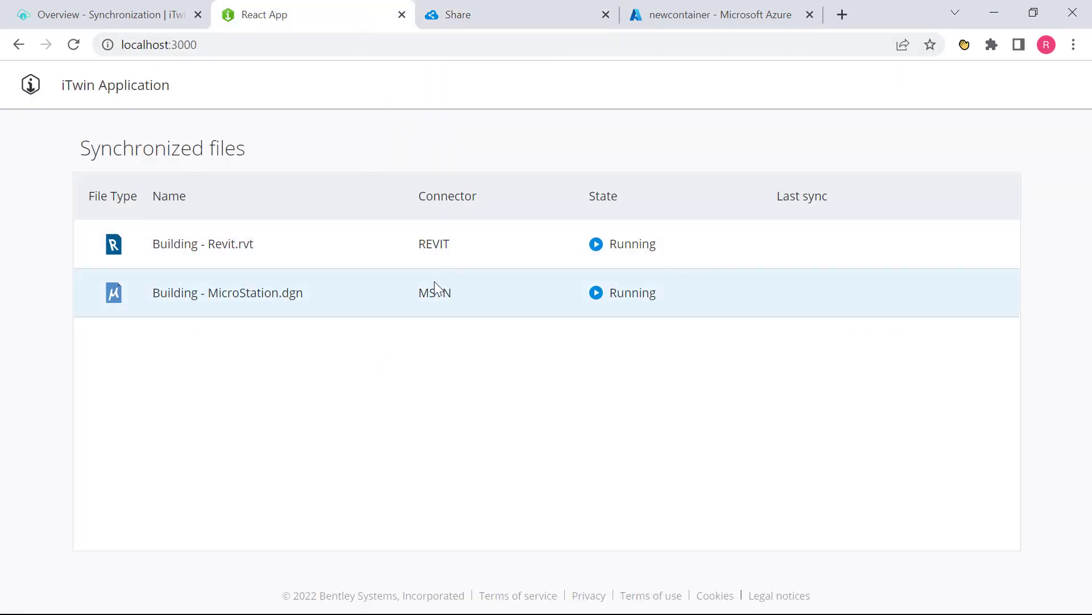
mouse_move(525, 374)
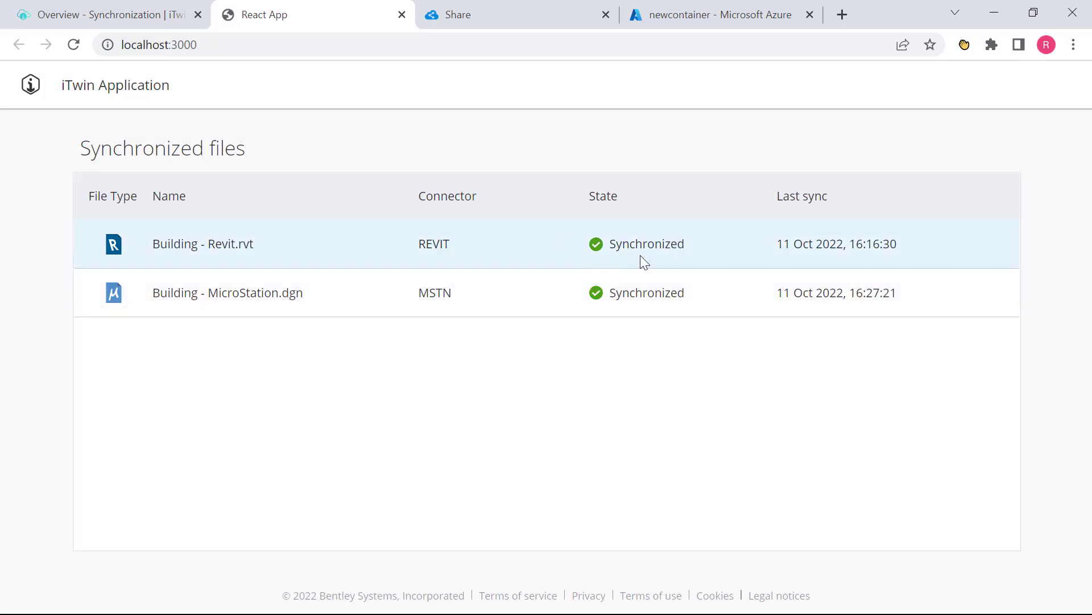
mouse_move(624, 259)
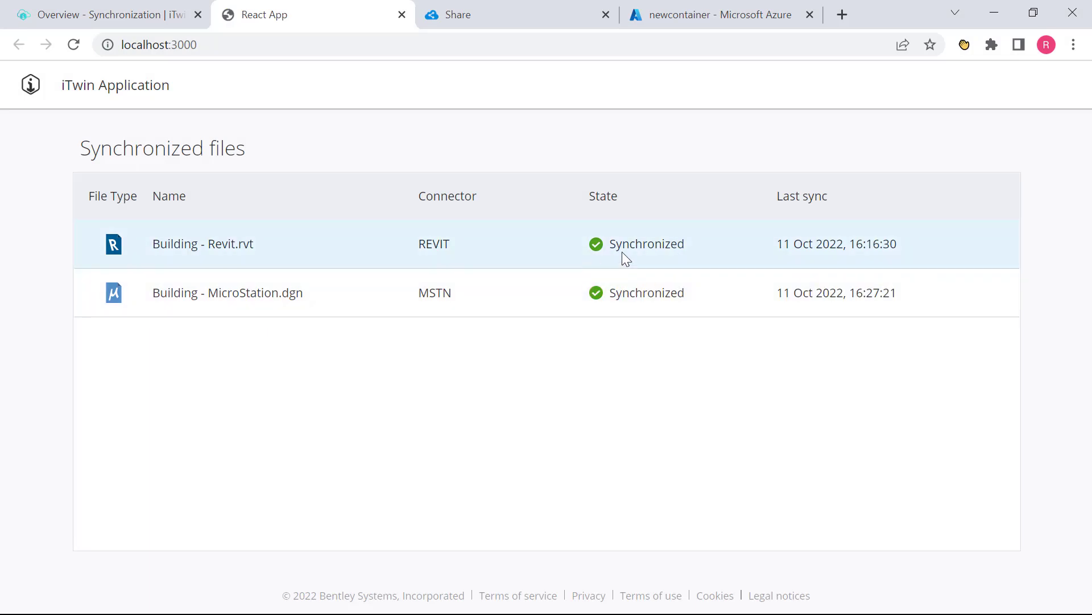
- Check the Azure newcontainer blobs, then bring up the manifest sample app
left_click(718, 14)
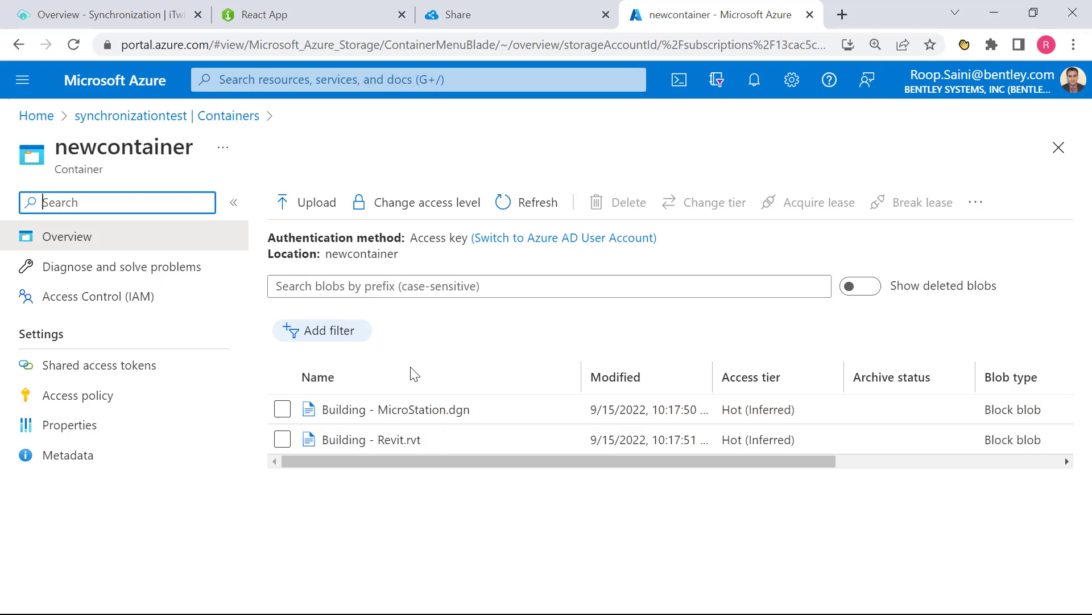
left_click(309, 14)
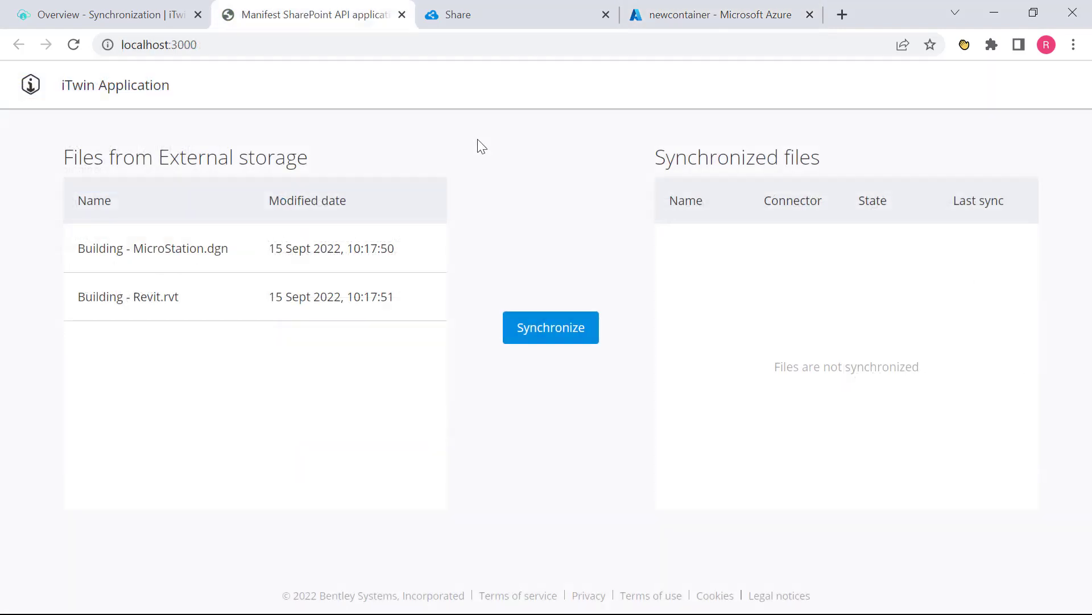
mouse_move(482, 165)
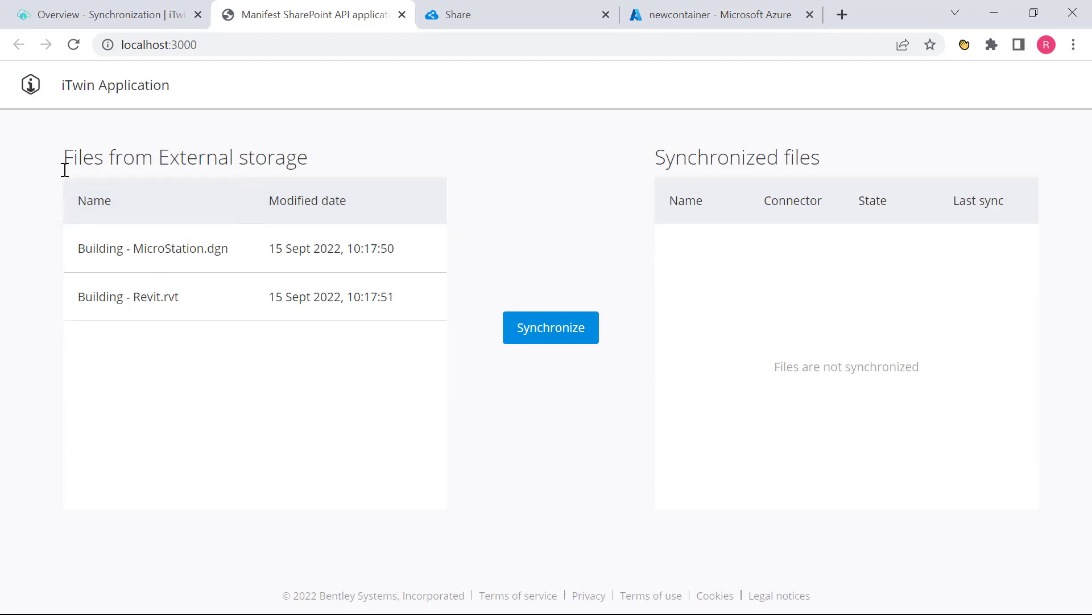
mouse_move(256, 168)
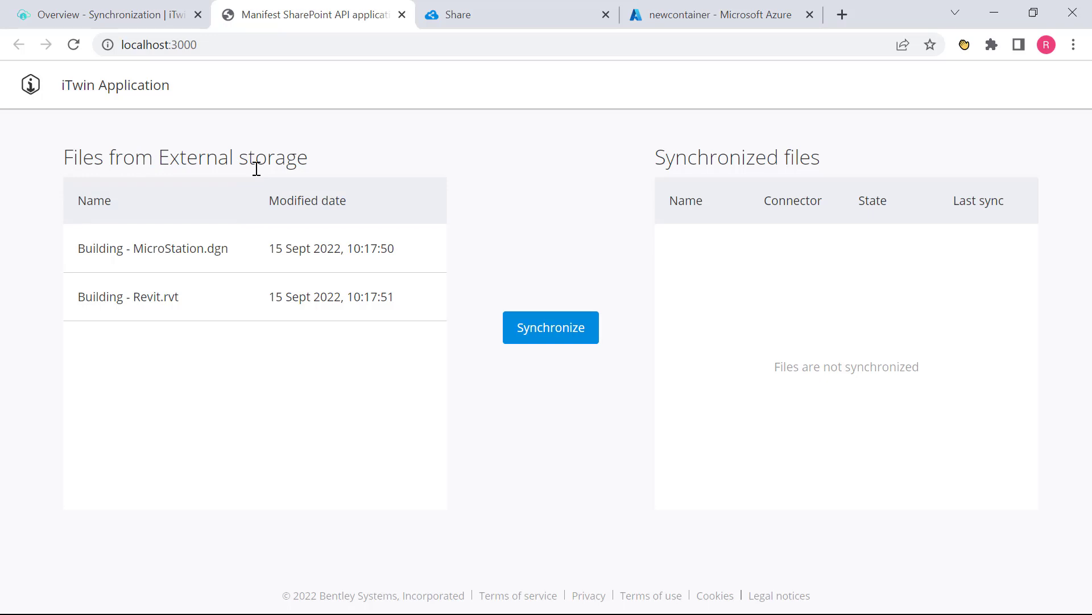
mouse_move(706, 35)
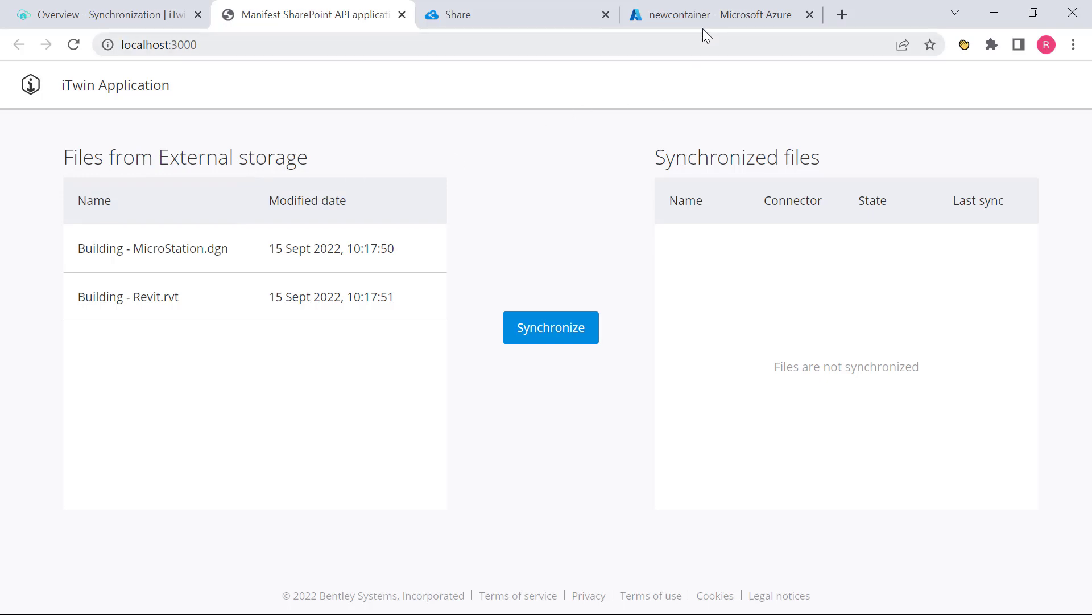
left_click(710, 15)
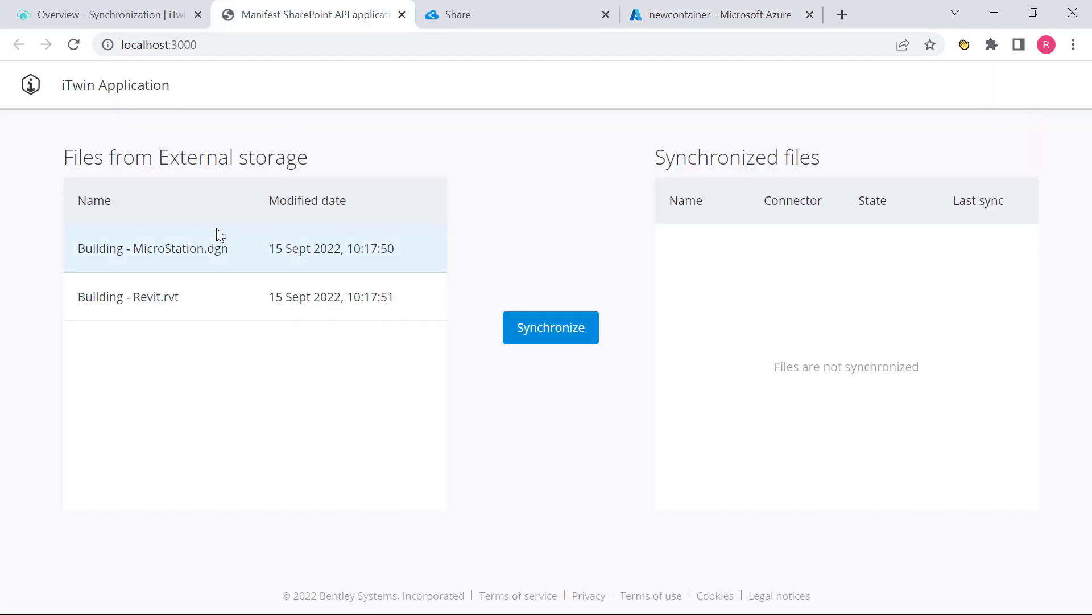
mouse_move(228, 368)
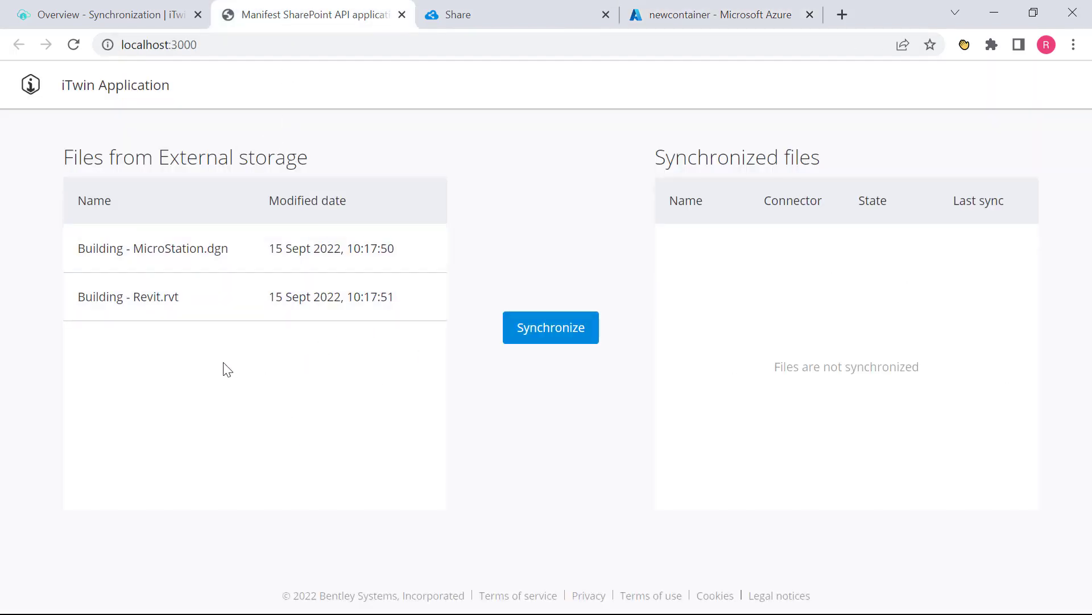
mouse_move(765, 323)
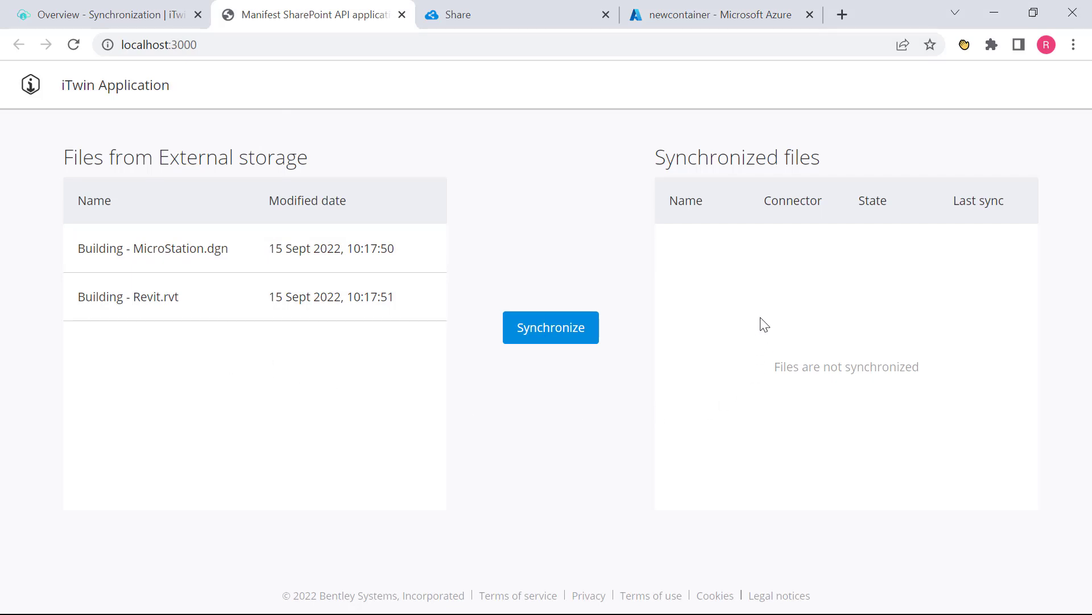
mouse_move(749, 322)
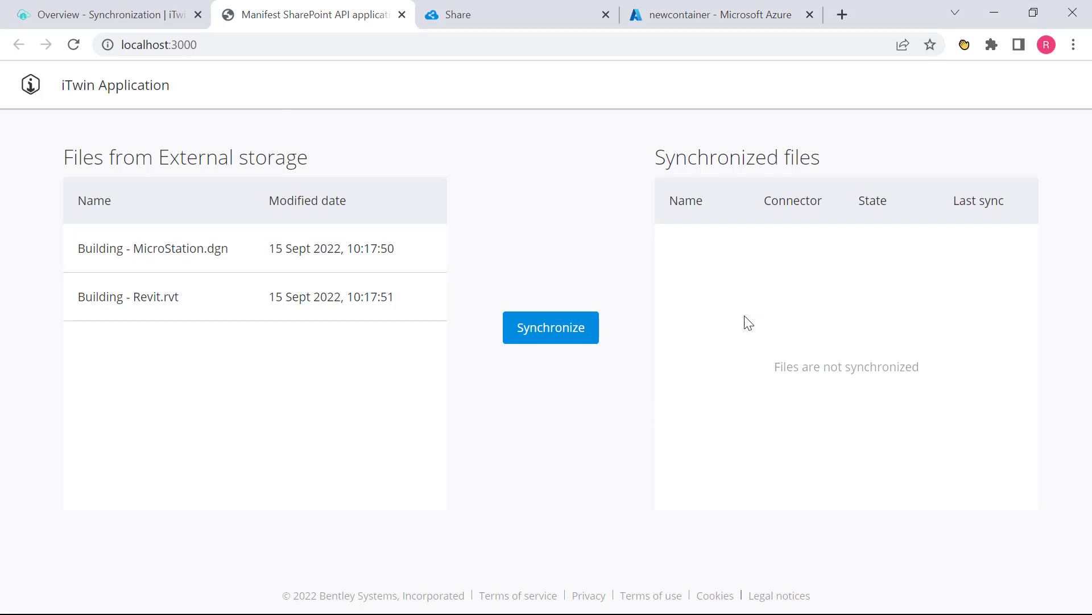
- Synchronize both external building files, then show the Azure newcontainer again
left_click(550, 327)
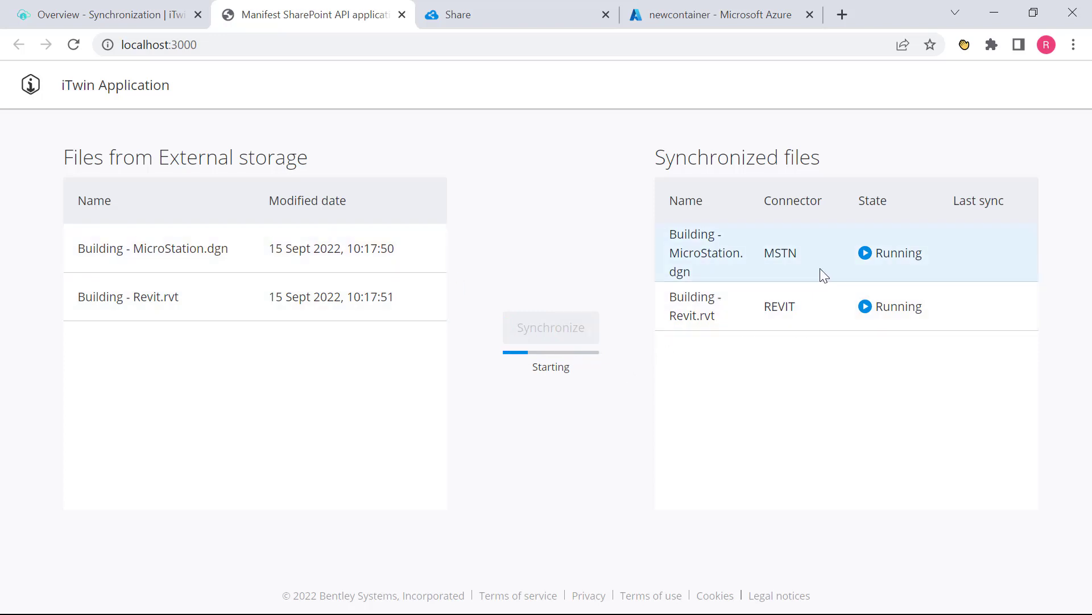
mouse_move(894, 308)
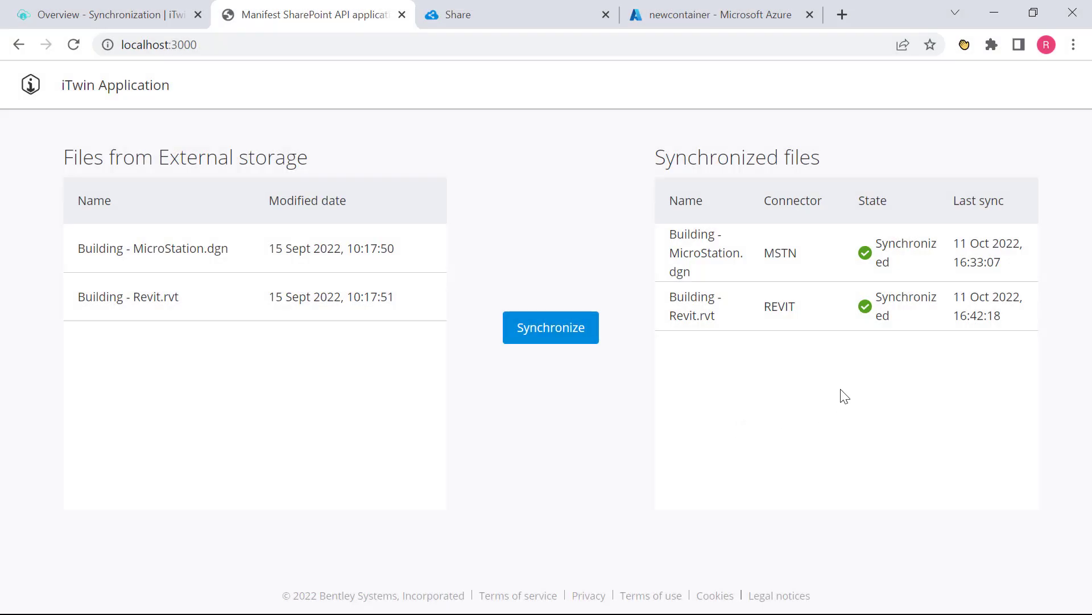
mouse_move(889, 310)
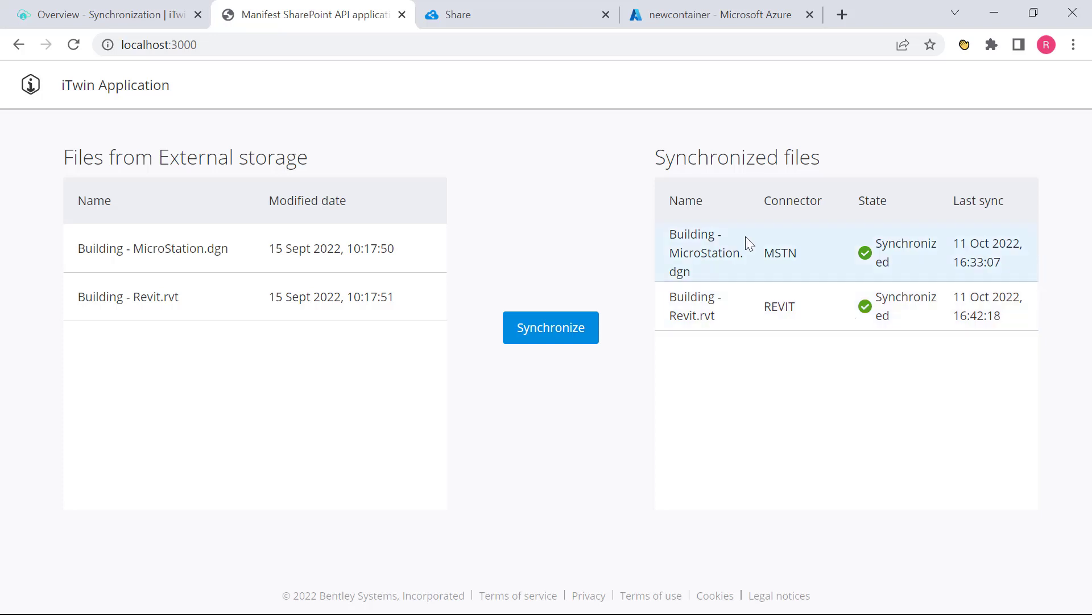
left_click(710, 14)
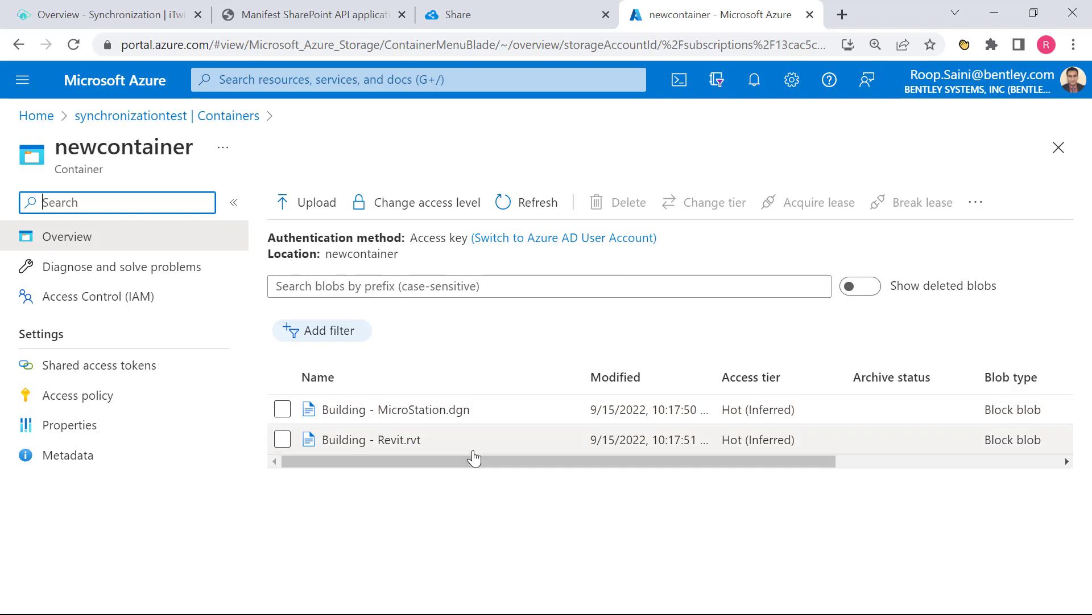
- Return to the manifest sample app showing both building files Synchronized
left_click(310, 15)
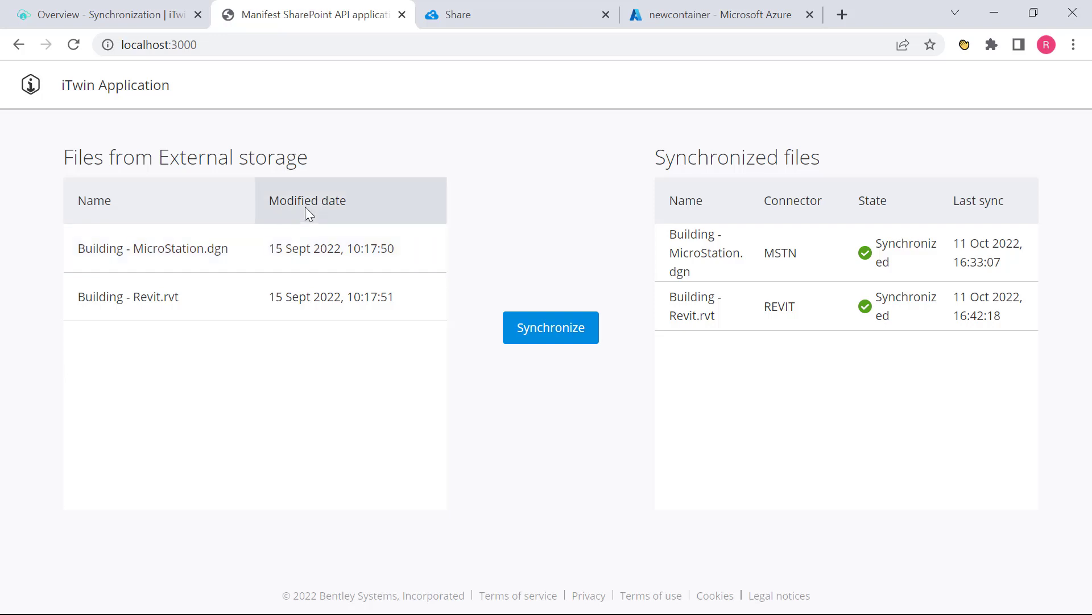
mouse_move(703, 200)
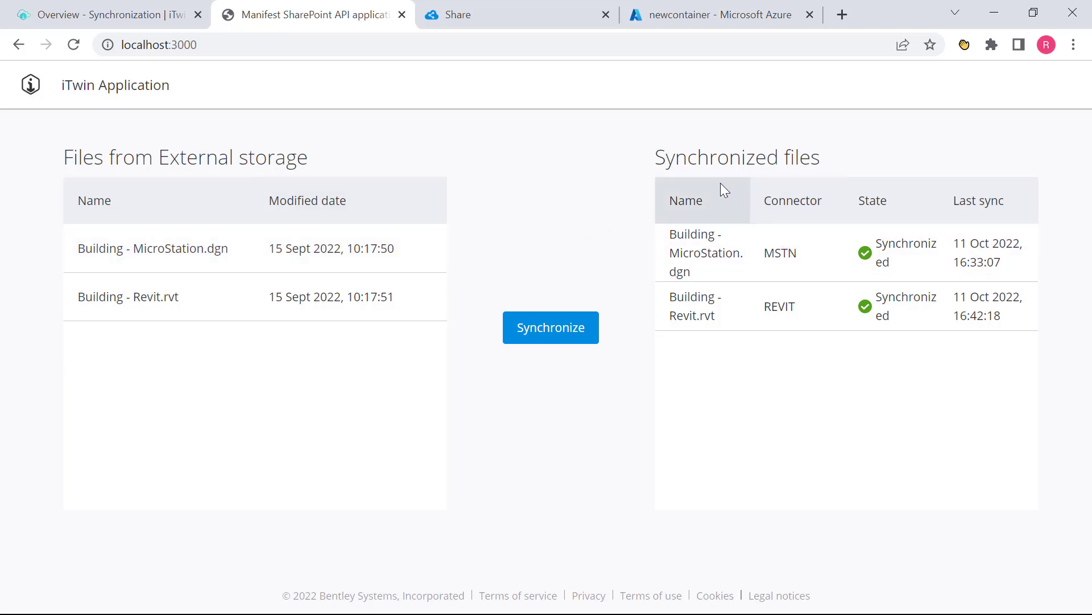